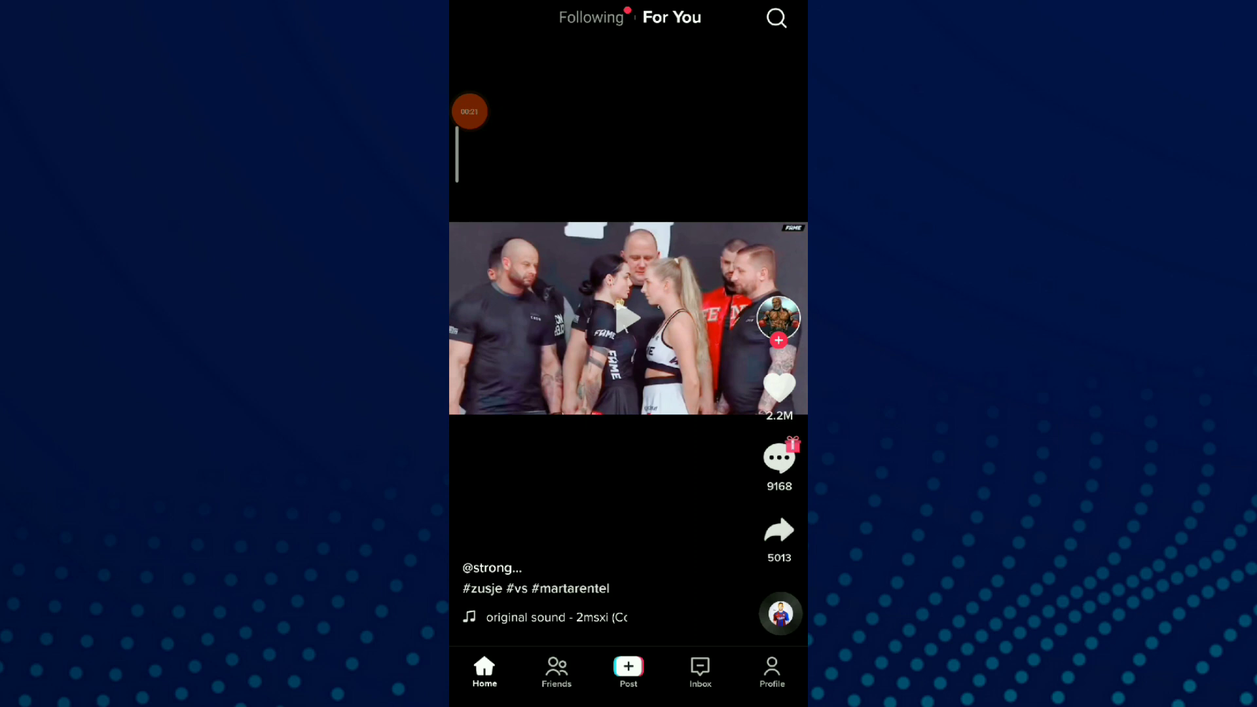
# Step: Reveal the 9168-comment thread on the face-off video and scroll down to the Arabic comments
pyautogui.click(777, 457)
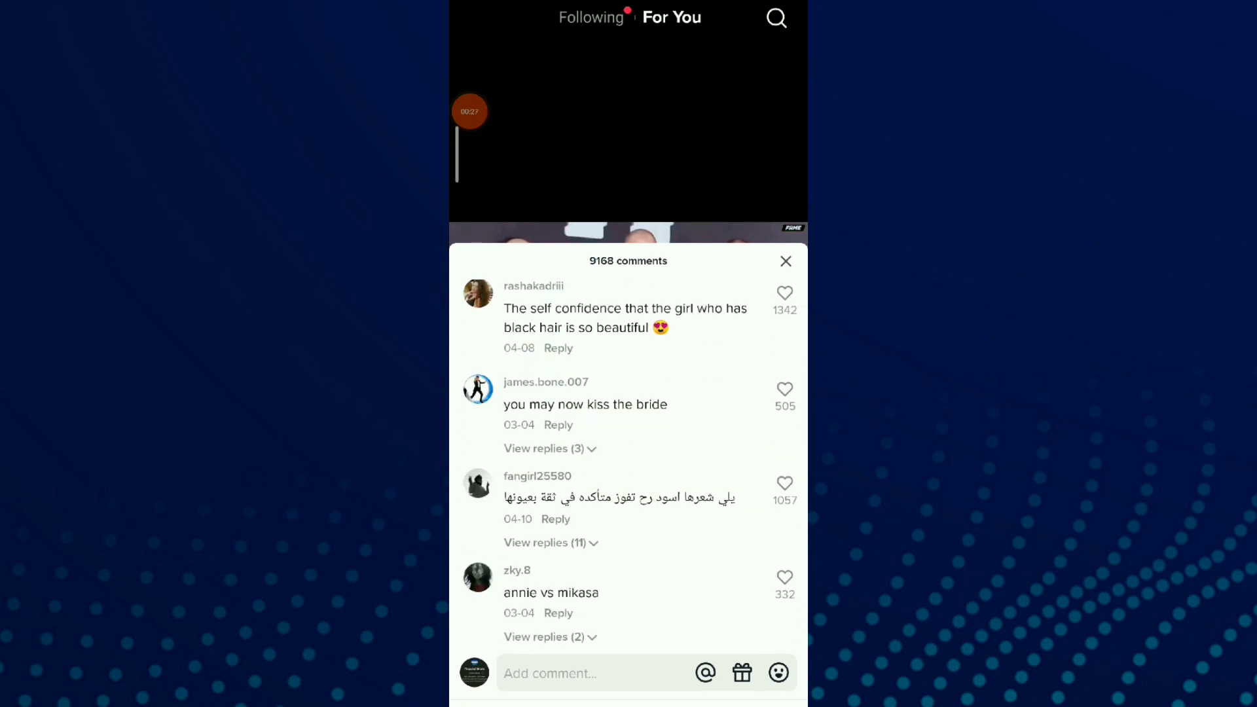
pyautogui.scroll(-3)
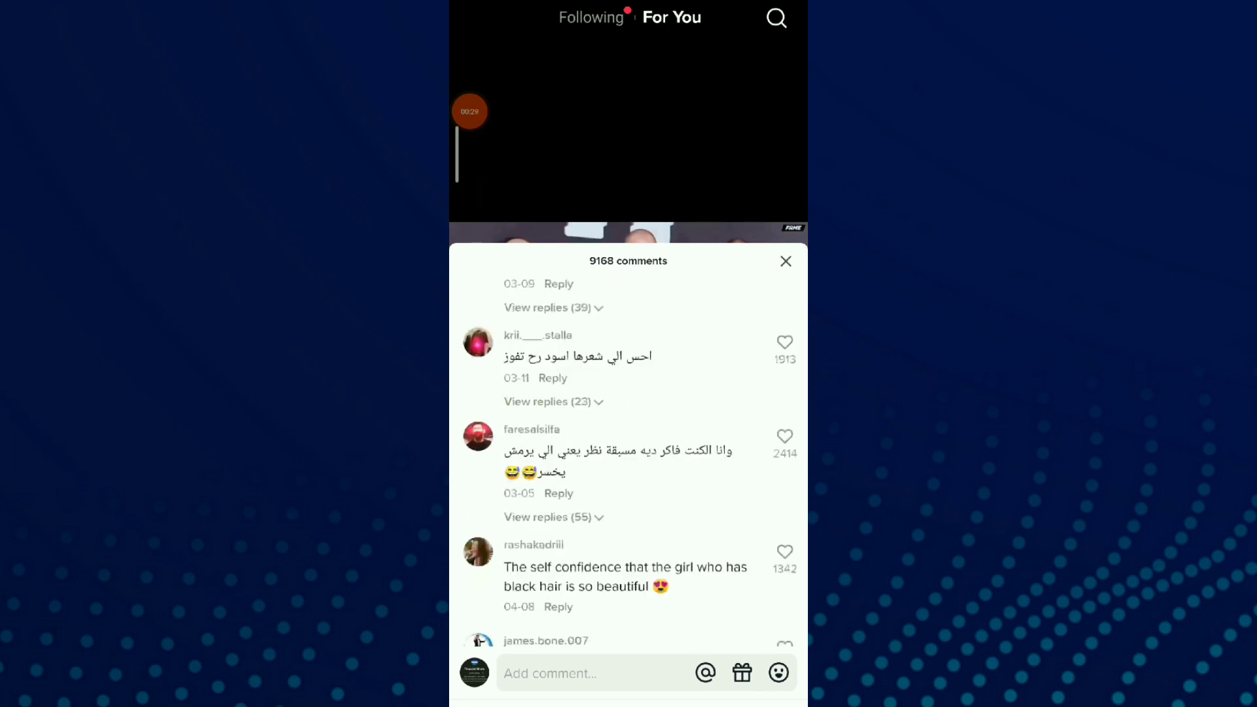